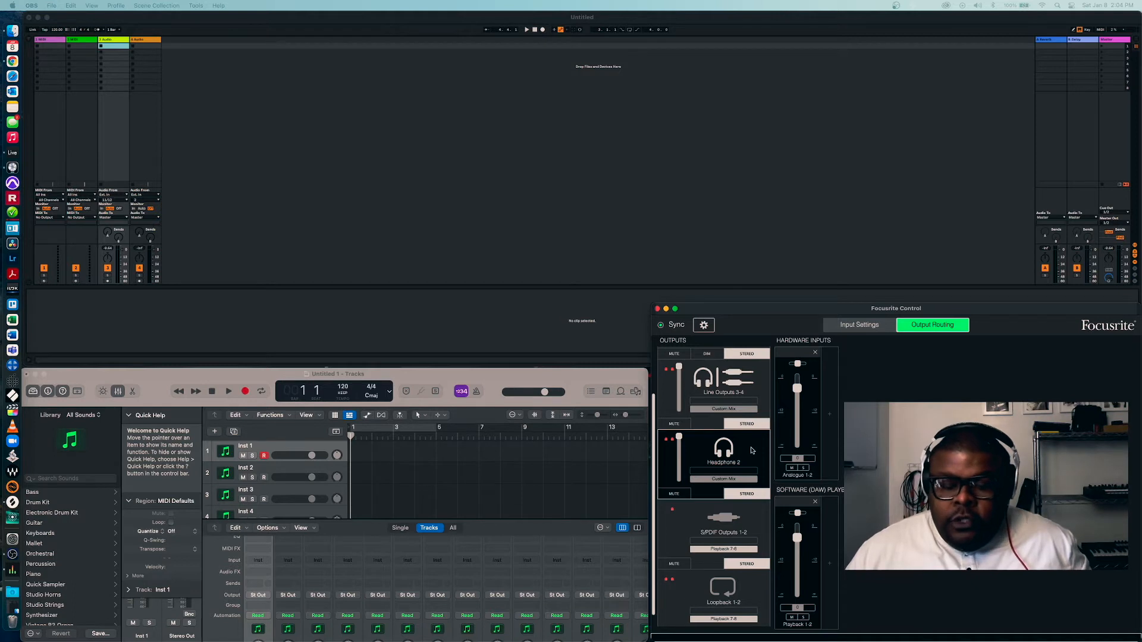
pyautogui.moveTo(736, 461)
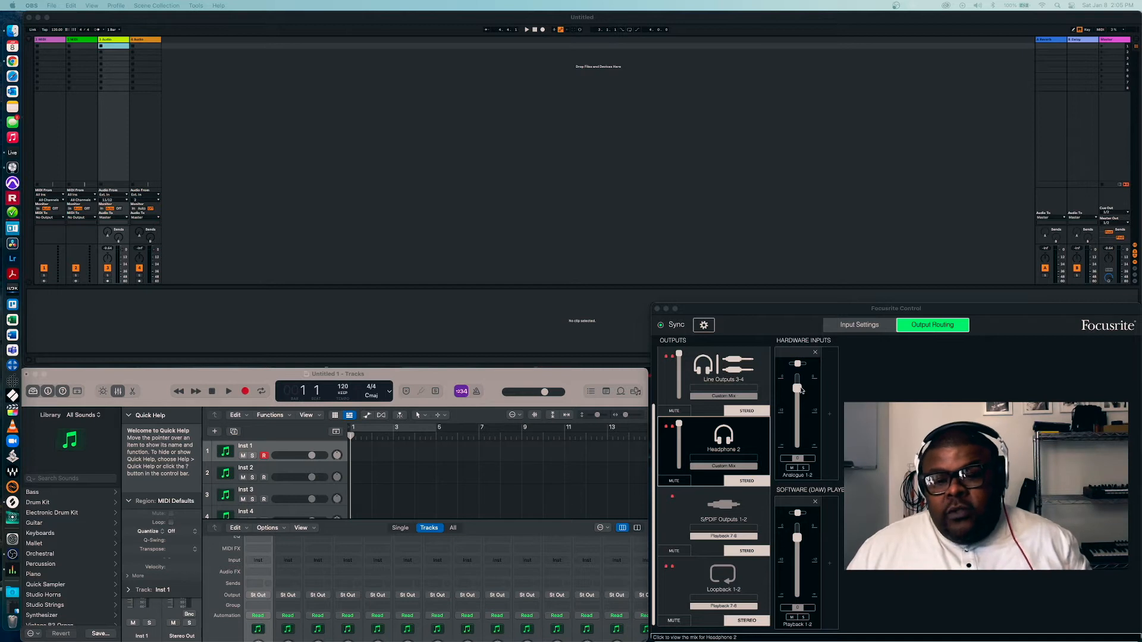
# Pull the Analogue 1-2 fader to the bottom and mute it in the Headphone 2 mix
pyautogui.moveTo(797, 379); pyautogui.dragTo(797, 448)
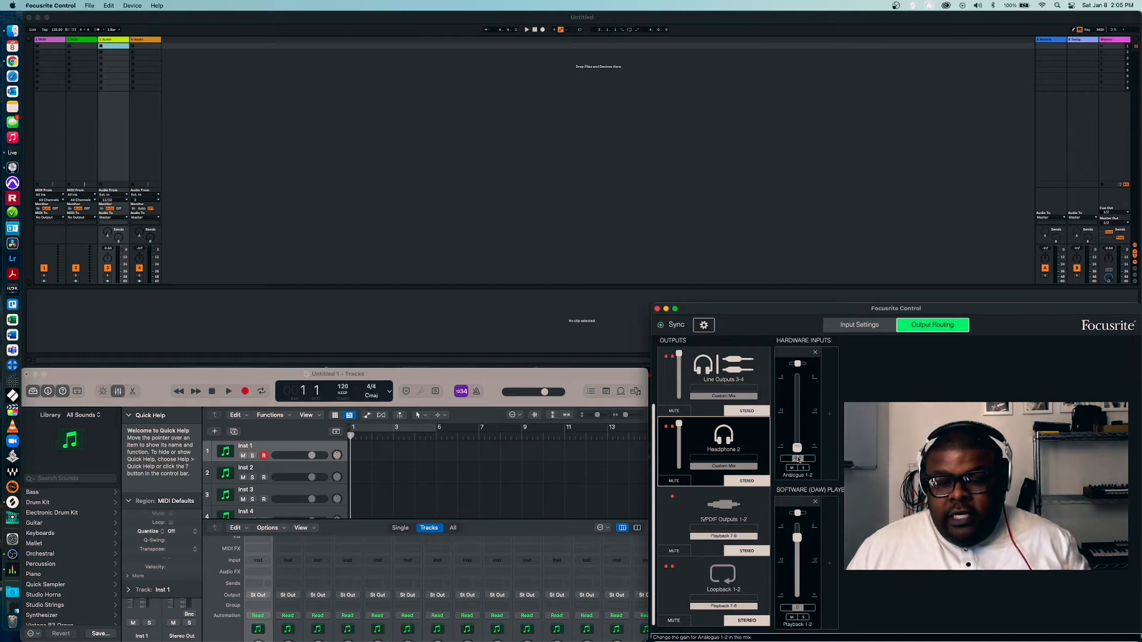
pyautogui.click(790, 467)
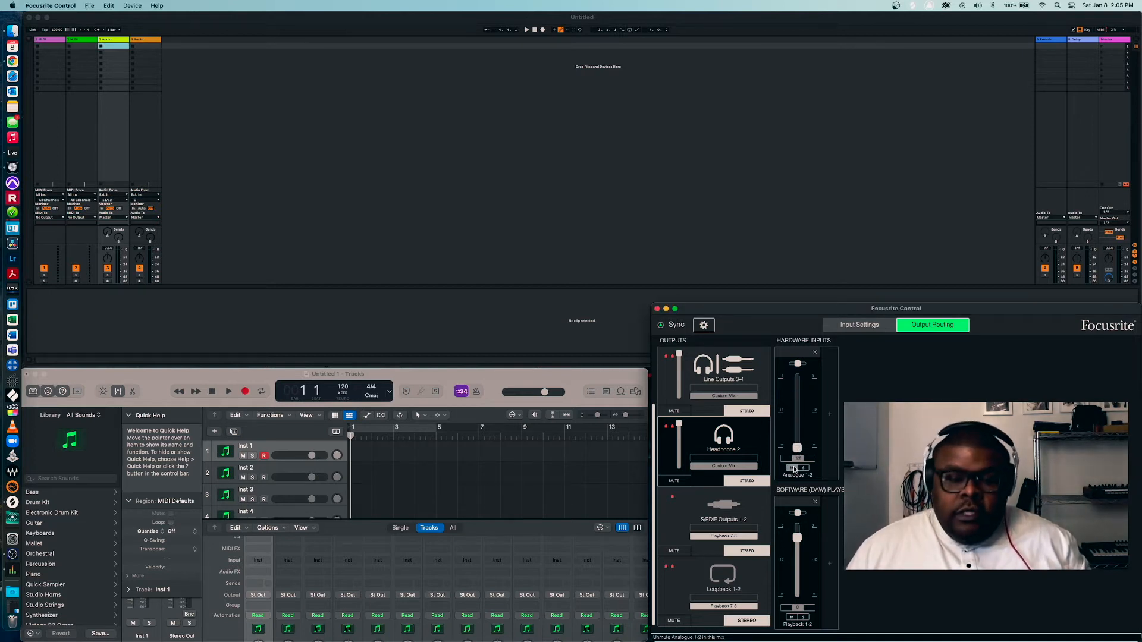
pyautogui.moveTo(797, 468); pyautogui.dragTo(797, 450)
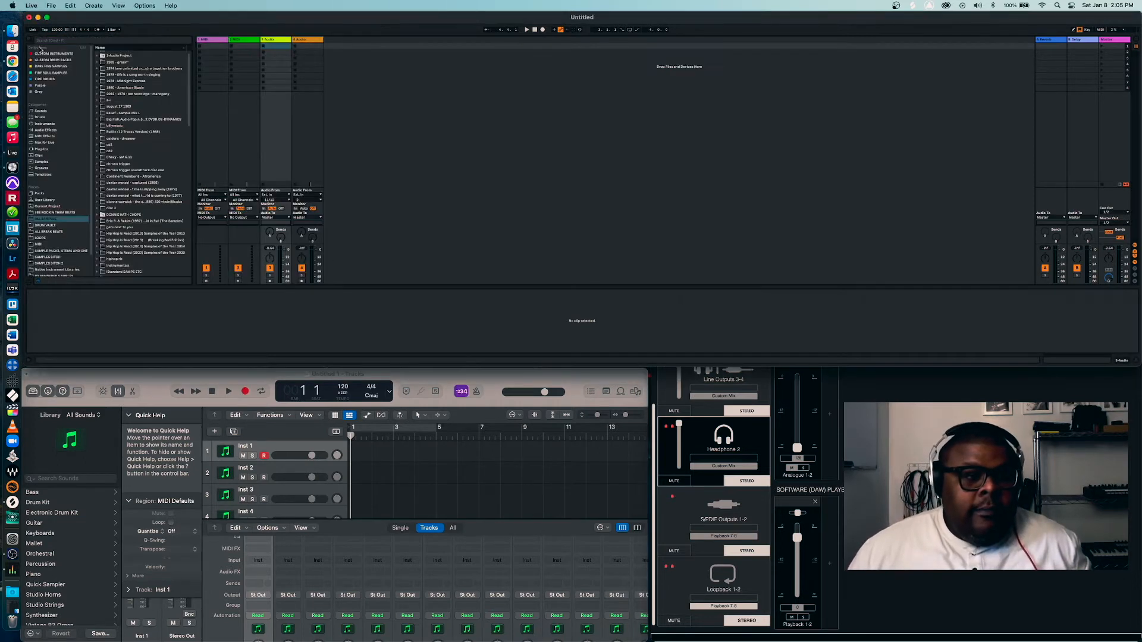
# Expand a project folder in Ableton's browser, preview one of its files, then stop playback
pyautogui.click(103, 81)
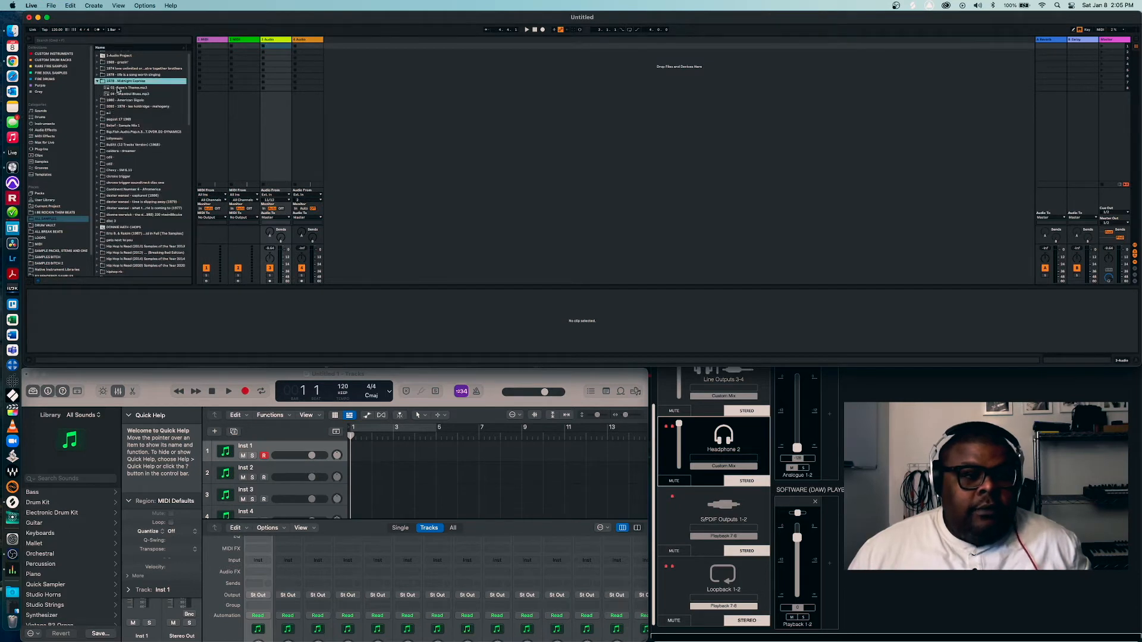
pyautogui.click(139, 87)
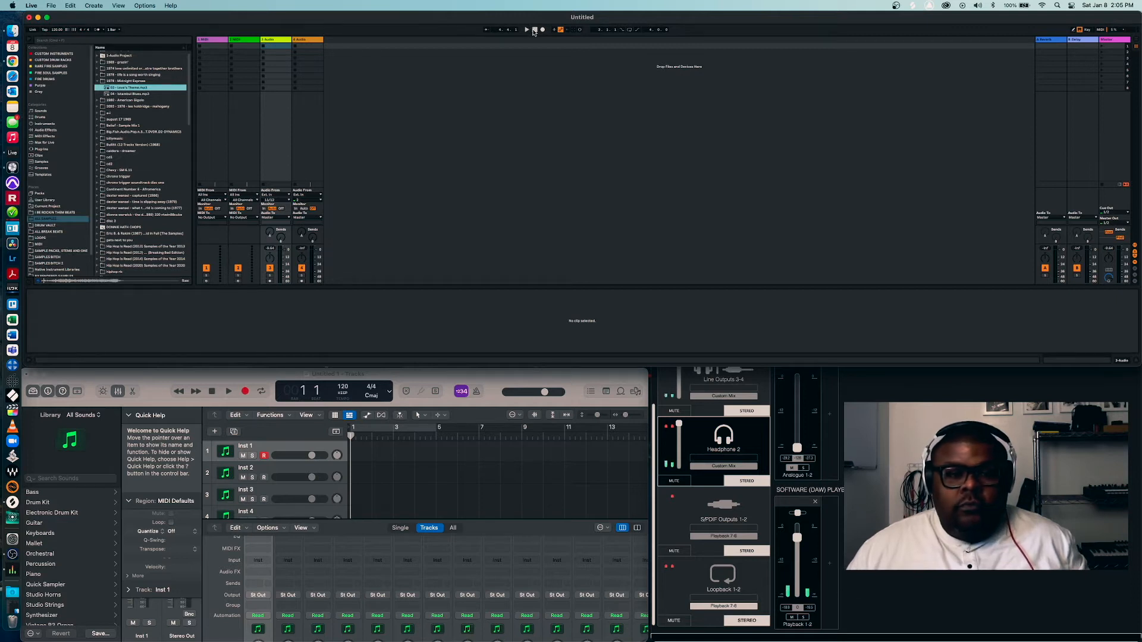
pyautogui.click(128, 62)
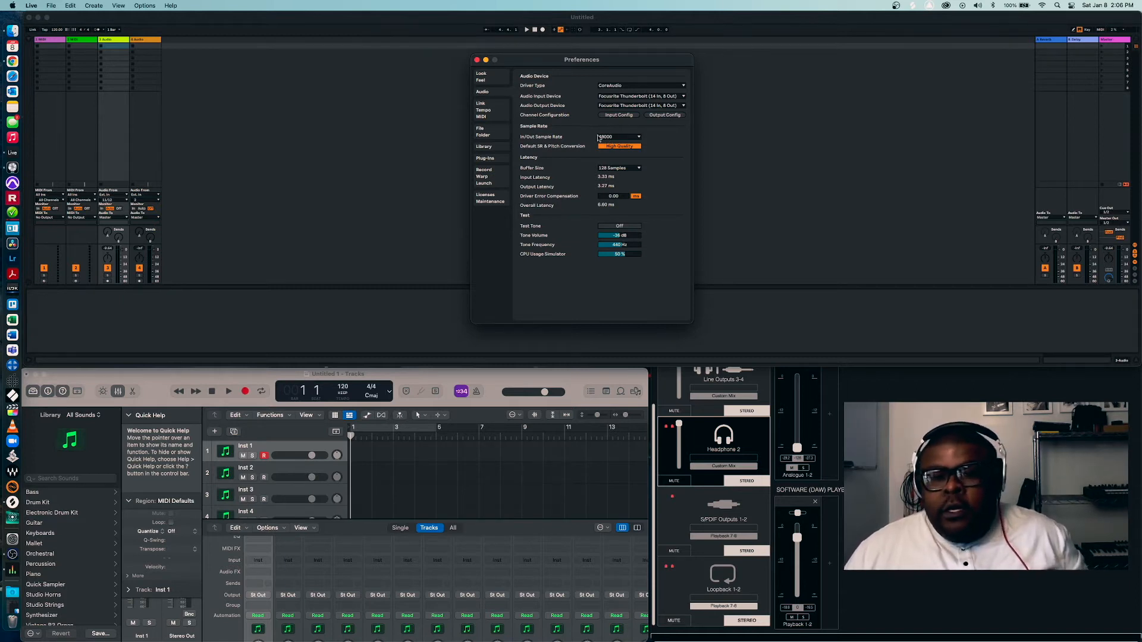
pyautogui.moveTo(662, 116)
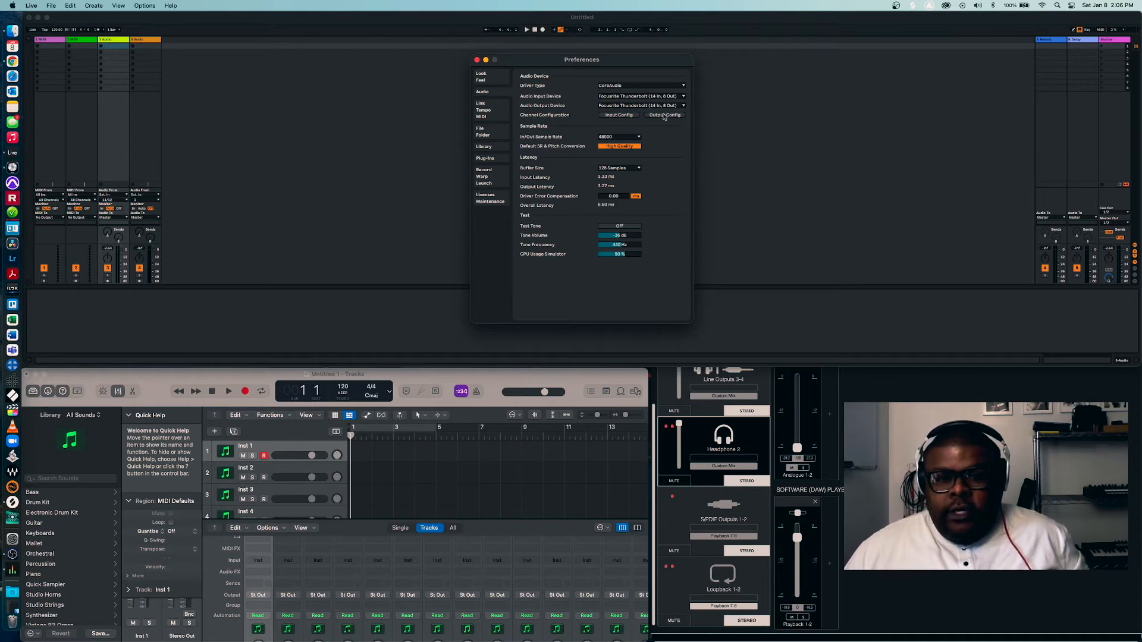
pyautogui.click(664, 115)
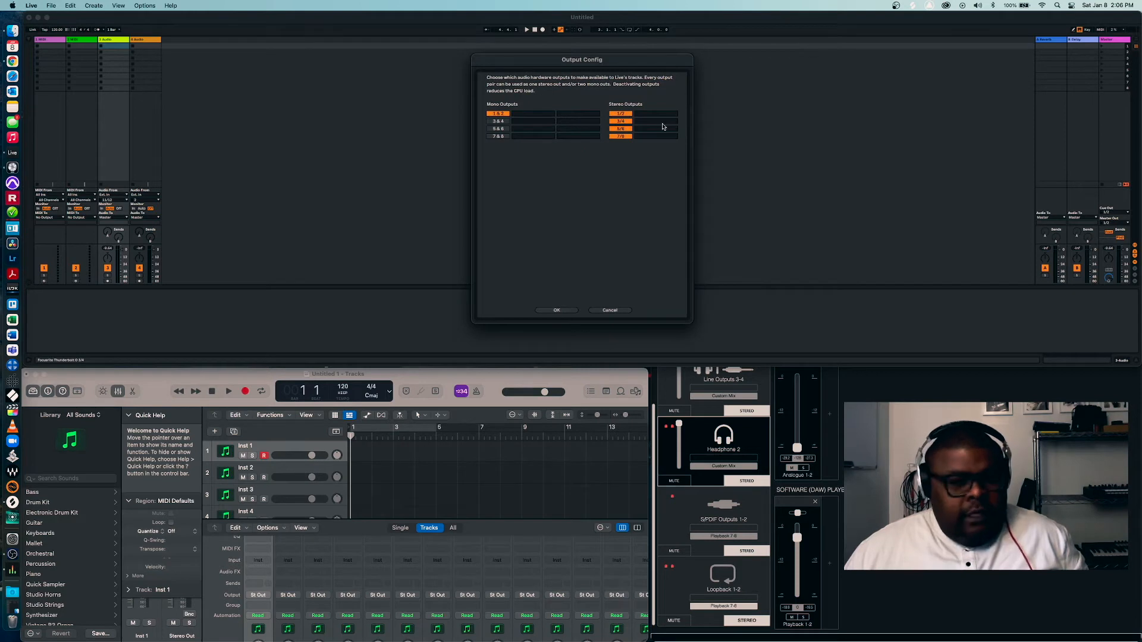
pyautogui.moveTo(629, 129)
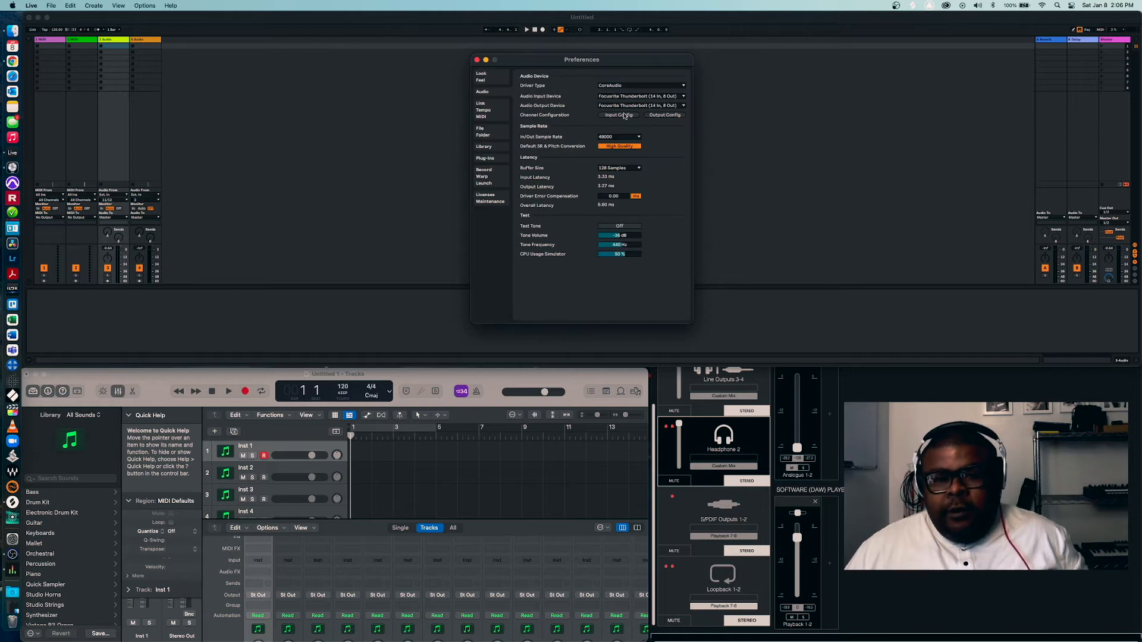
pyautogui.click(617, 114)
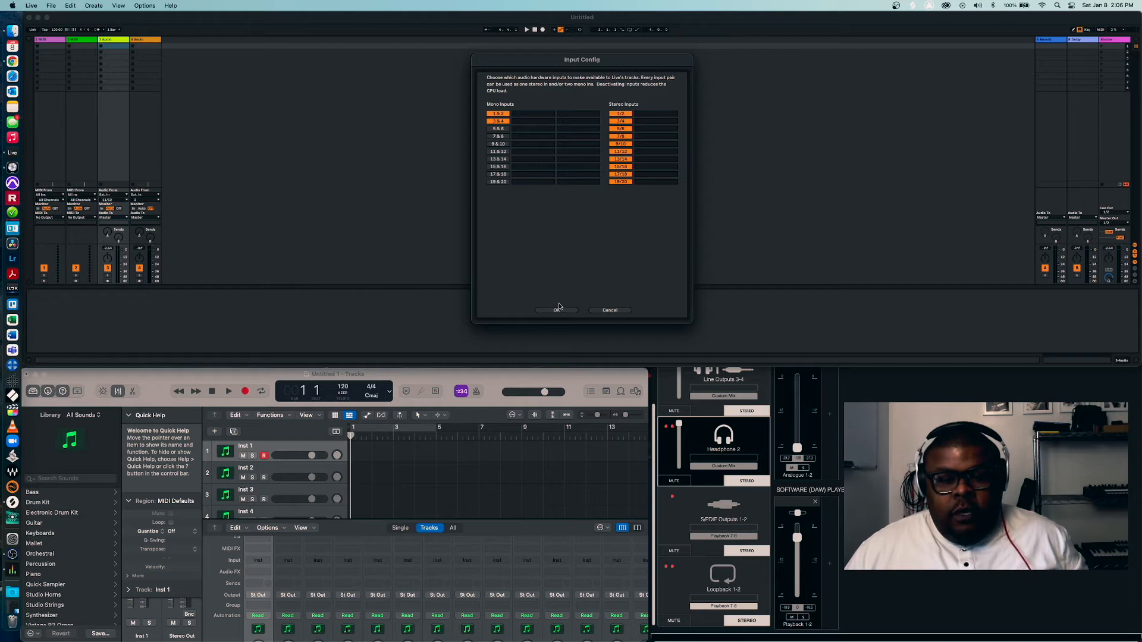
pyautogui.click(556, 309)
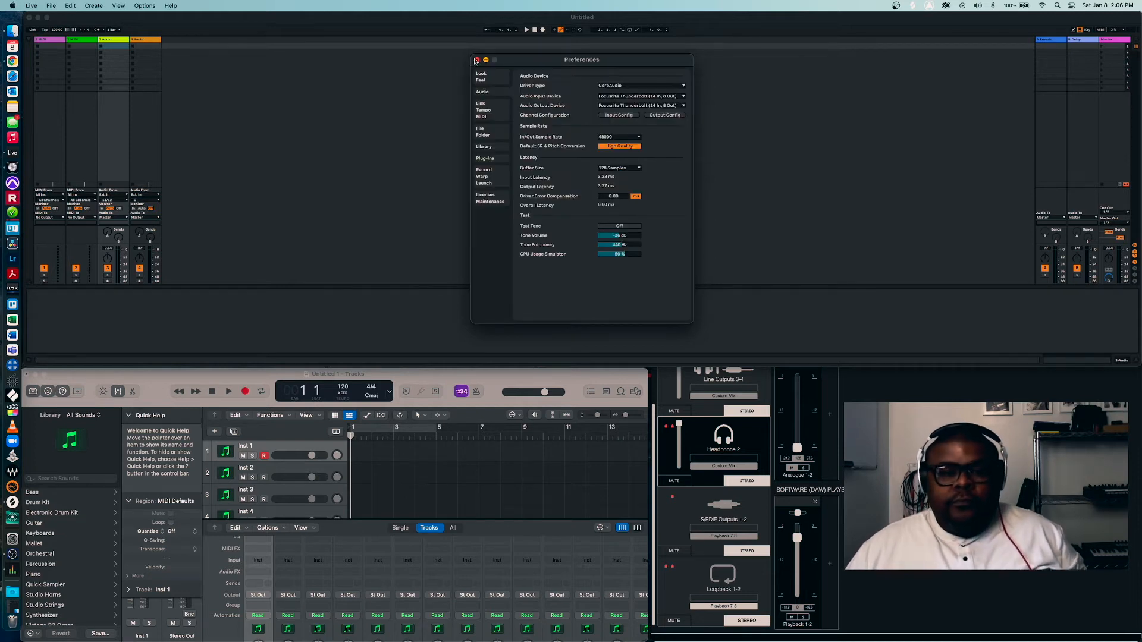
pyautogui.click(476, 60)
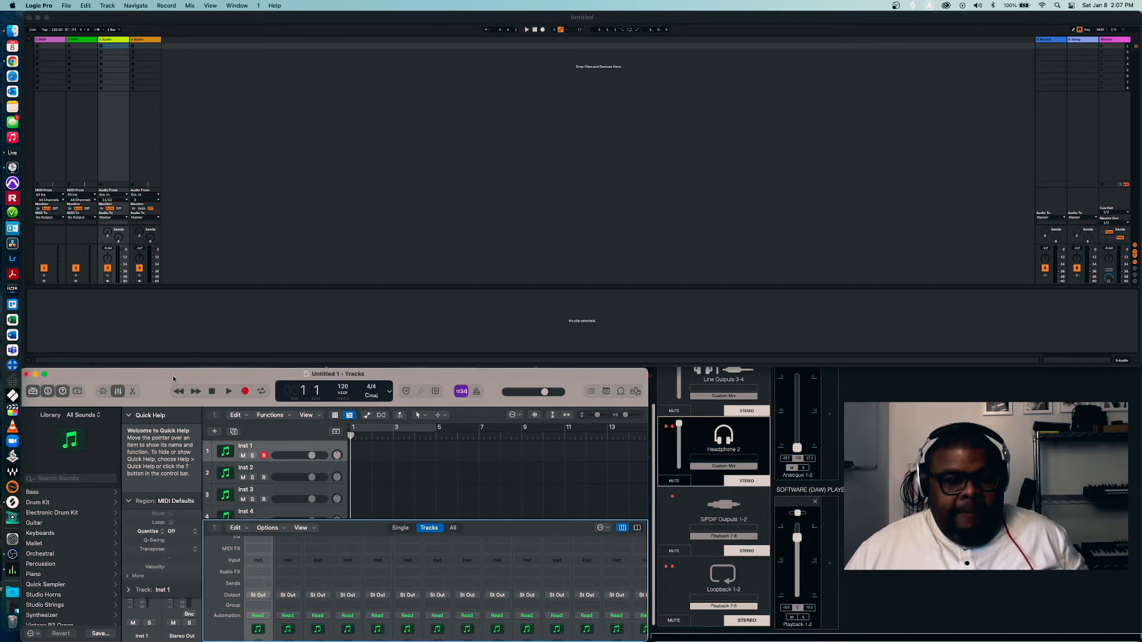
# Show Logic's Audio preferences on the I/O Assignments tab
pyautogui.click(39, 5)
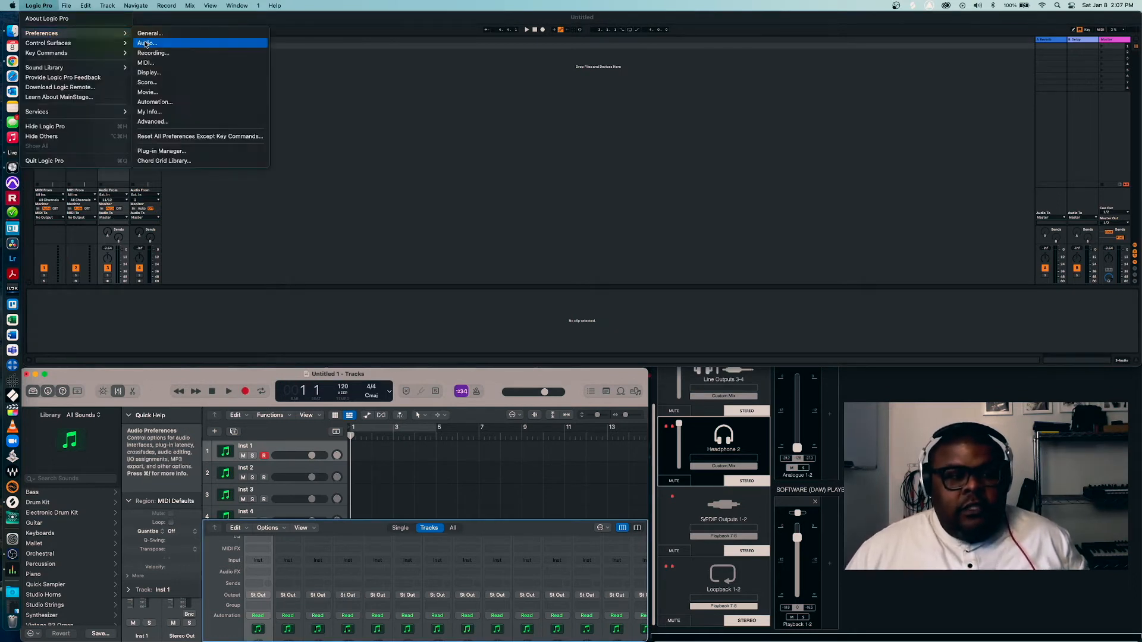
pyautogui.click(146, 42)
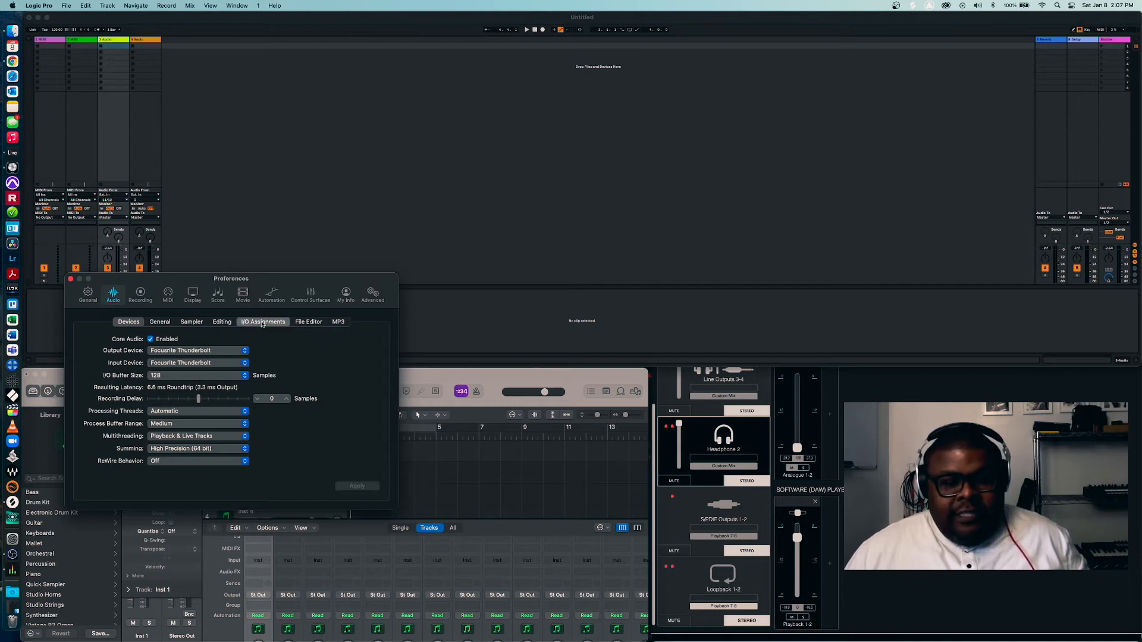
pyautogui.click(263, 321)
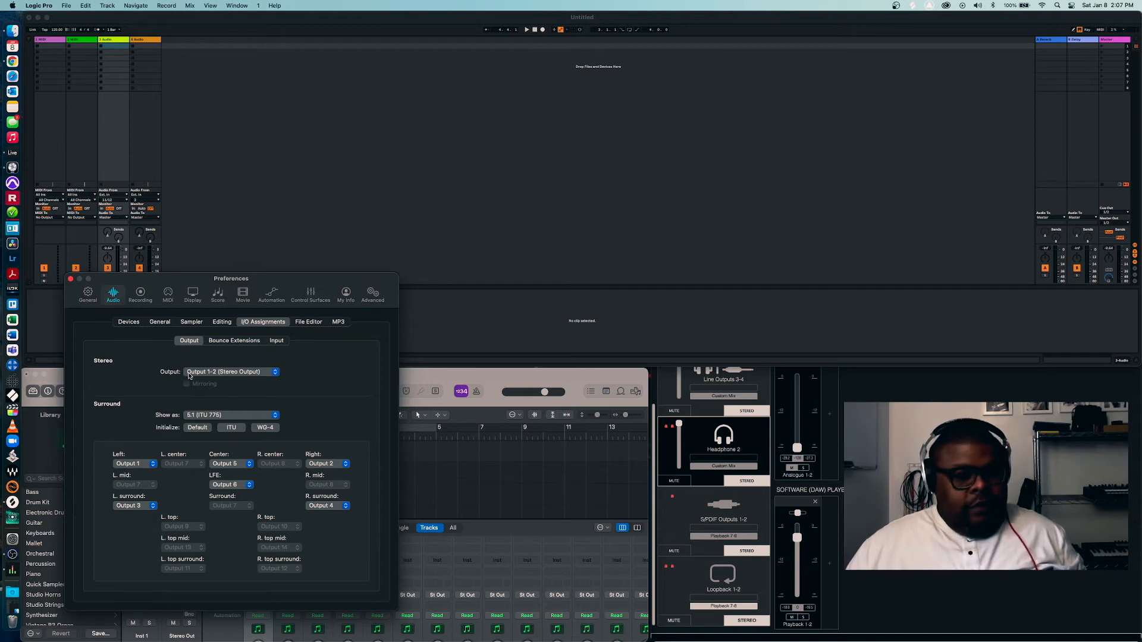
pyautogui.moveTo(232, 371)
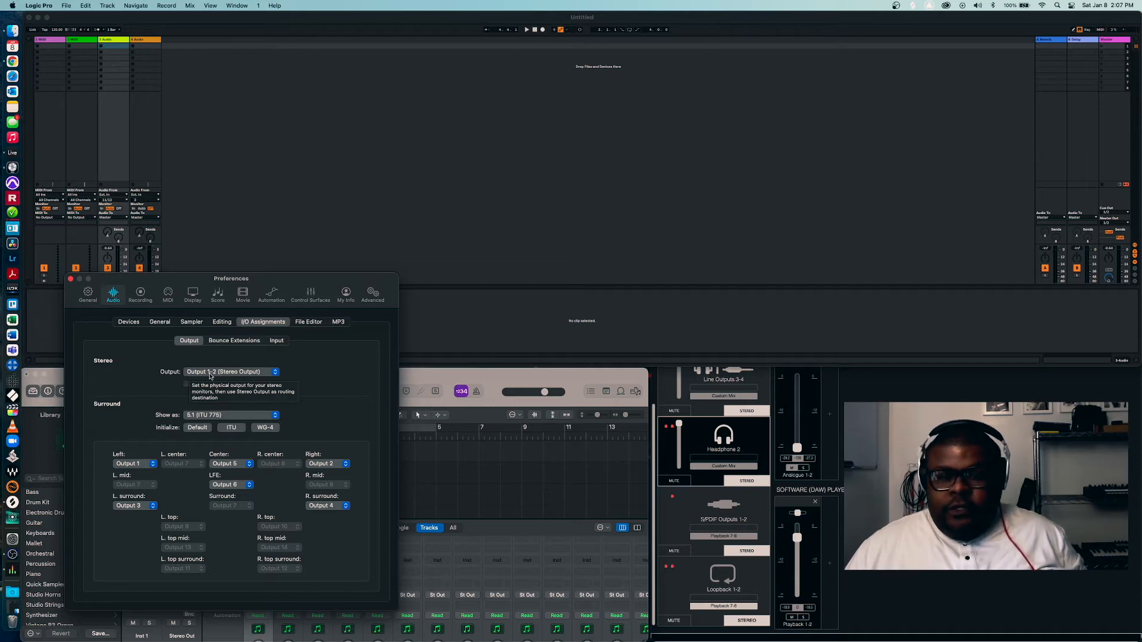
# Change Logic's Stereo Output assignment from Output 1-2 to Output 7-8
pyautogui.click(230, 373)
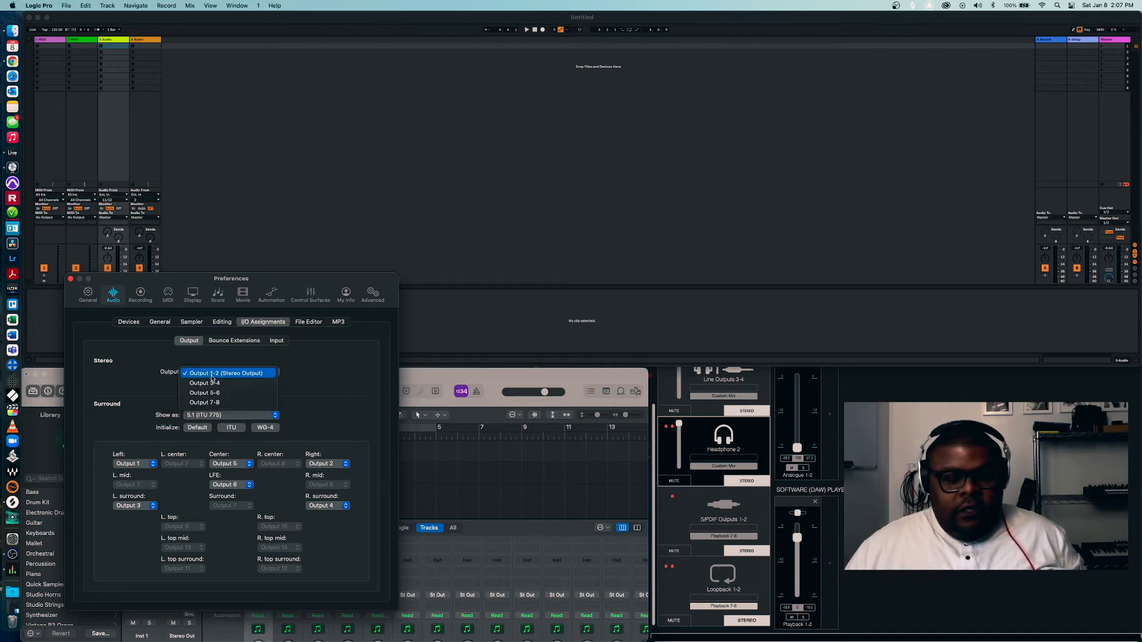
pyautogui.moveTo(205, 403)
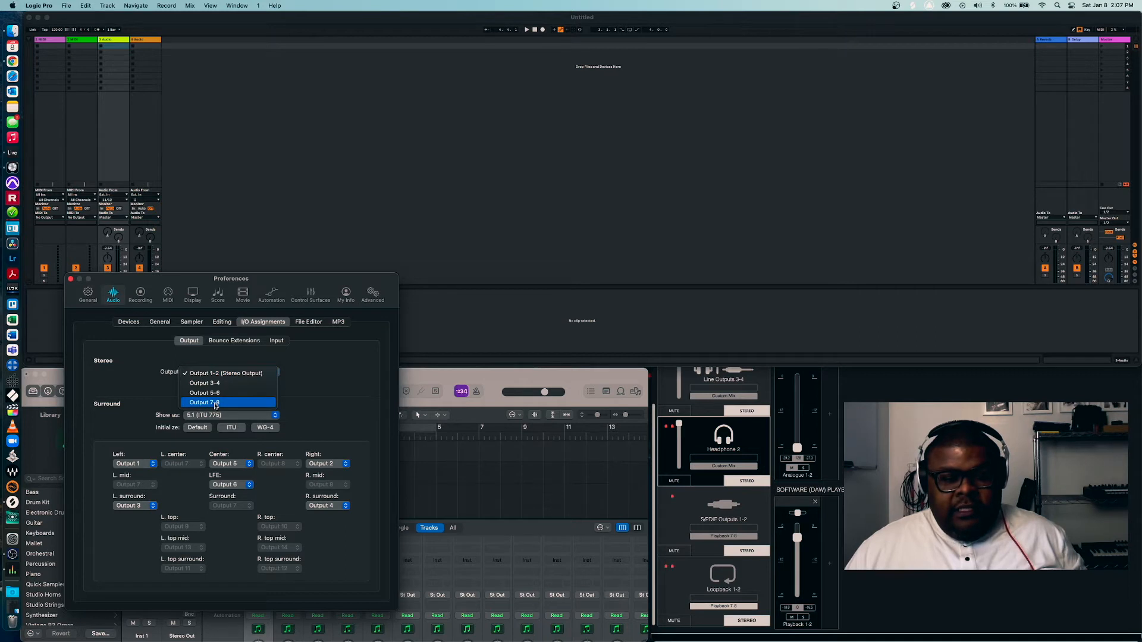
pyautogui.click(205, 402)
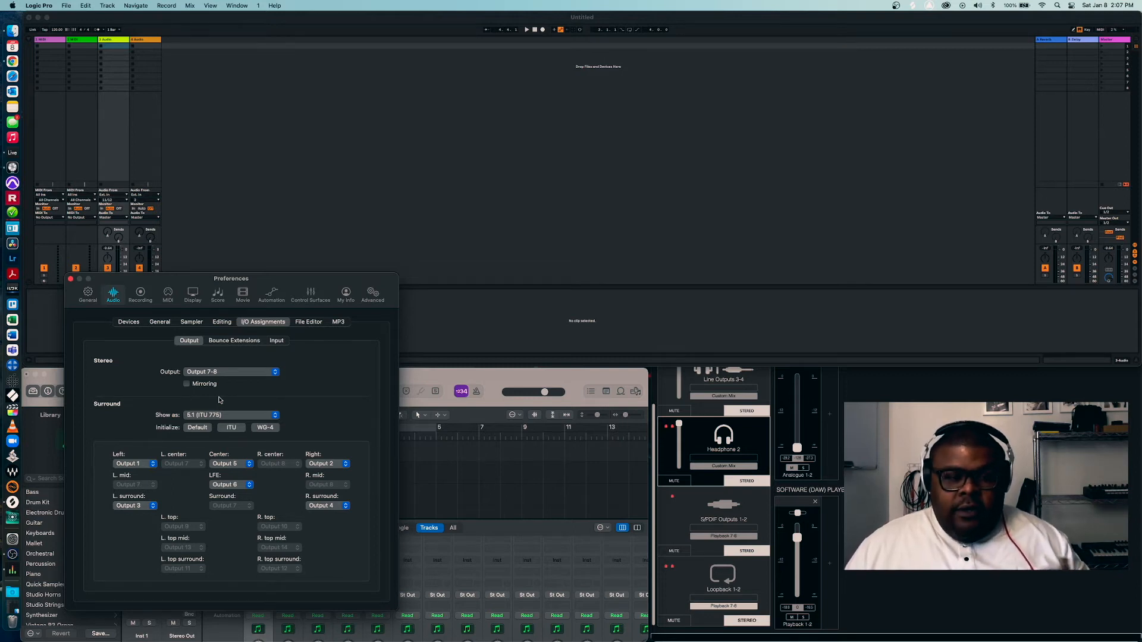
pyautogui.moveTo(141, 326)
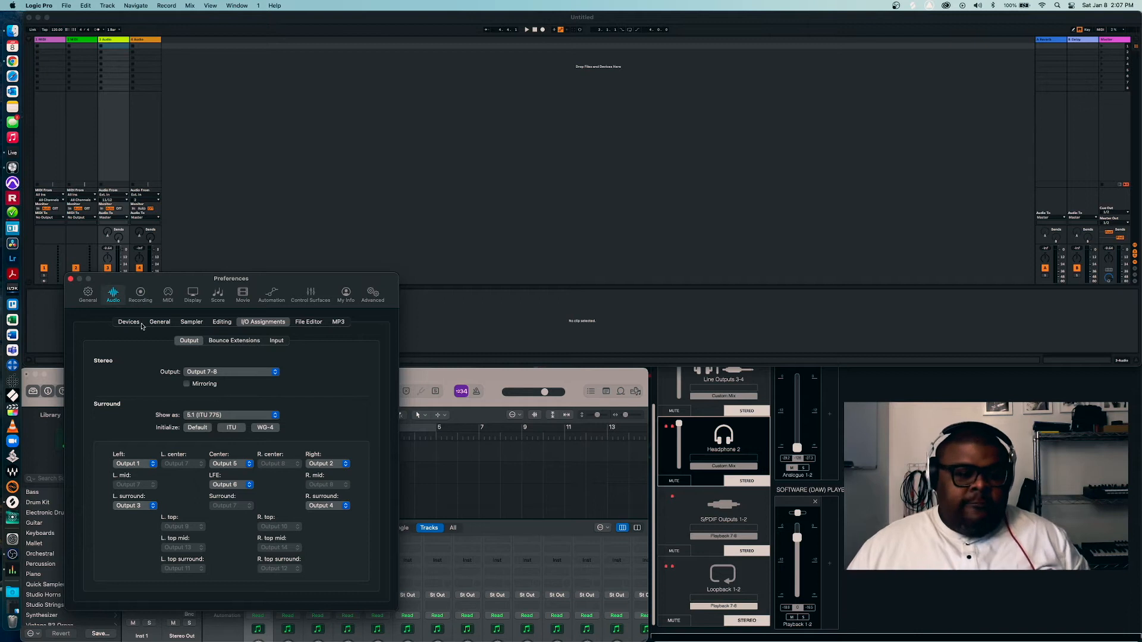
# Close the Preferences window and bring up the File > Project Settings submenu
pyautogui.click(129, 321)
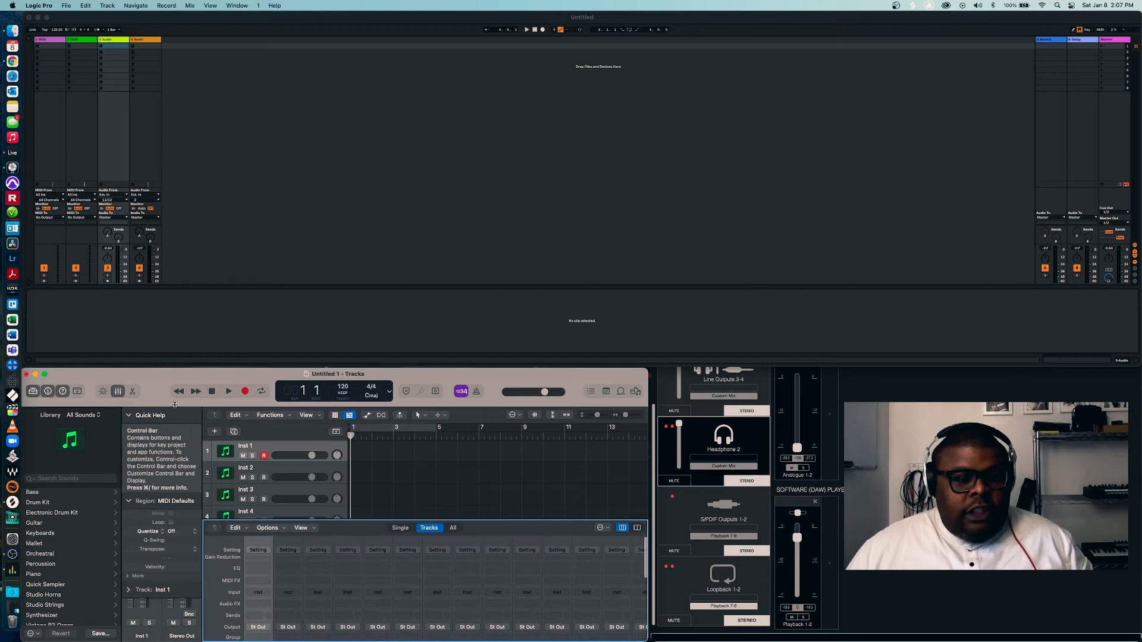
pyautogui.click(66, 6)
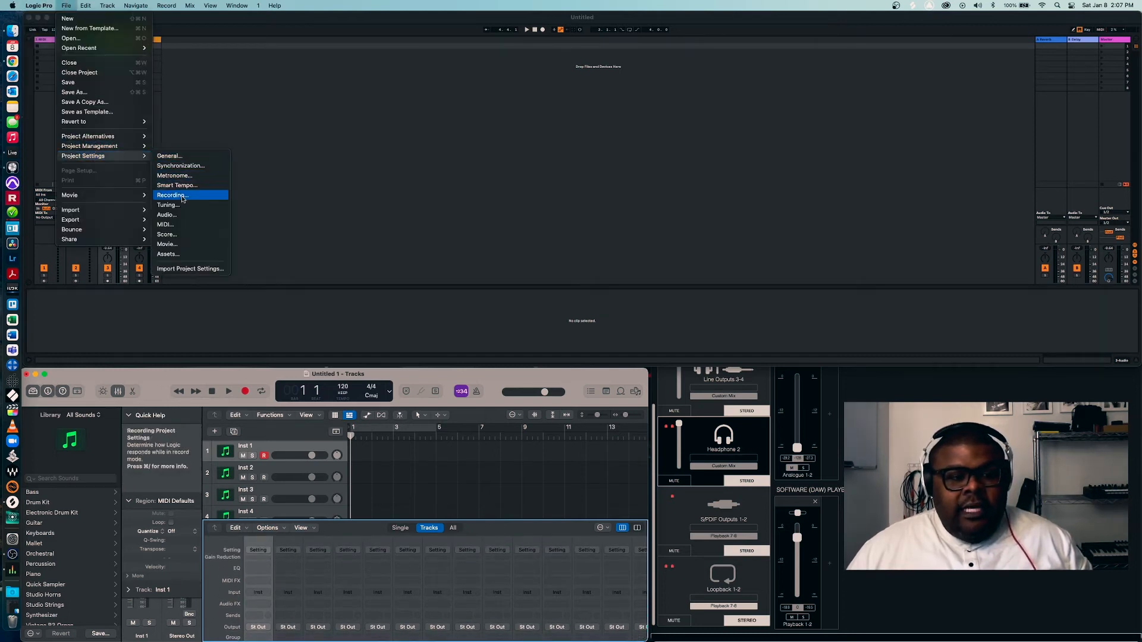
# Show the project's Audio settings to confirm a 48 kHz sample rate
pyautogui.click(166, 214)
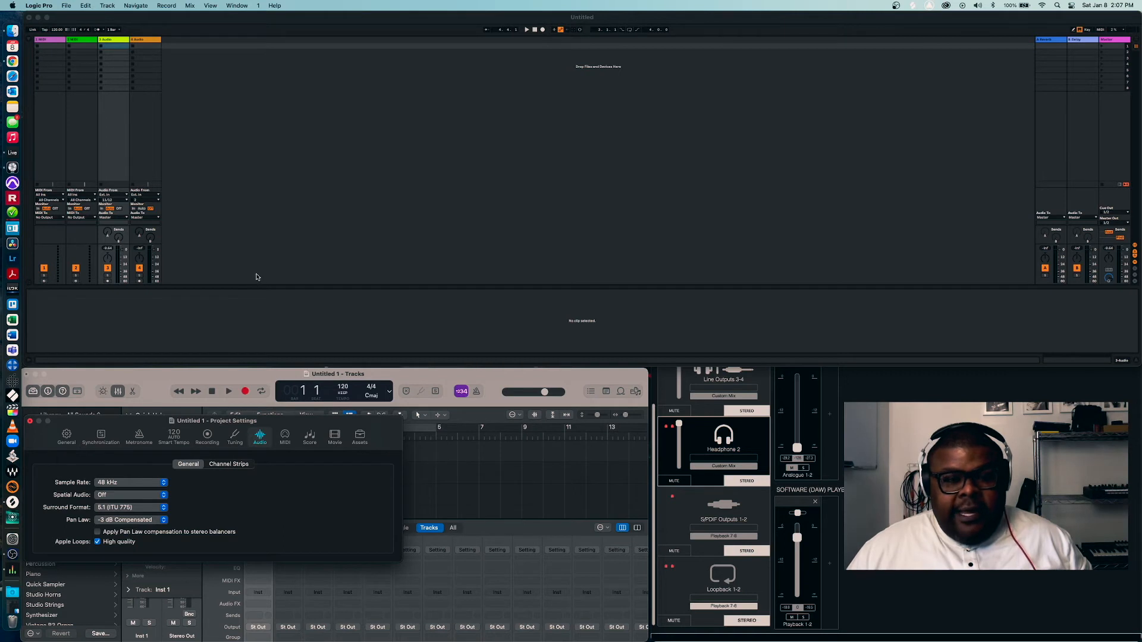
pyautogui.moveTo(113, 463)
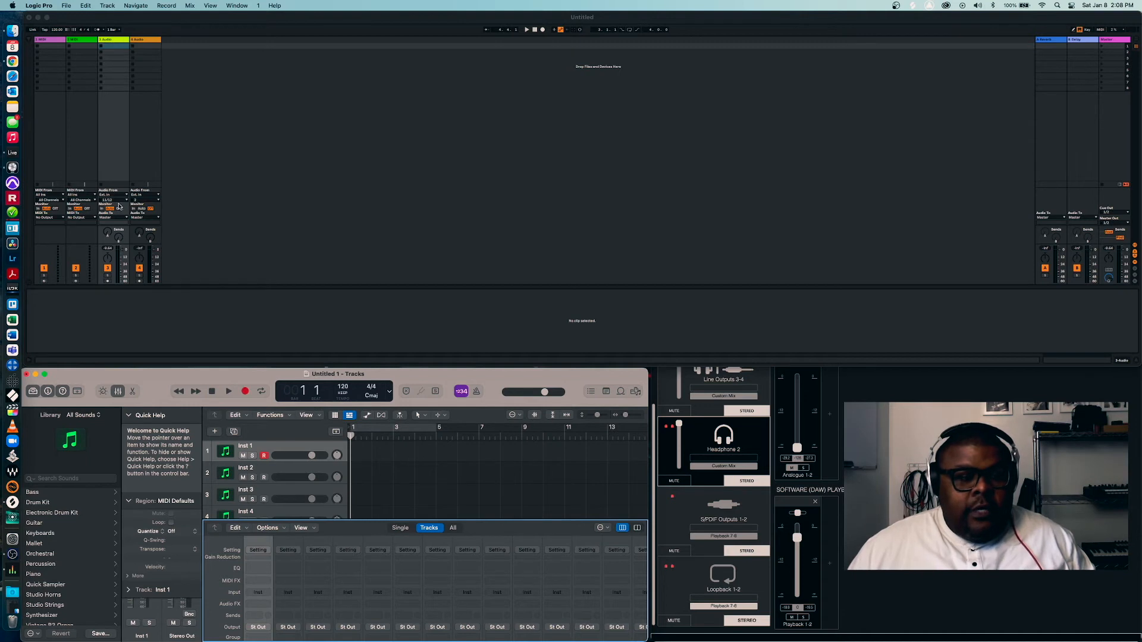
# Choose the input channel for Ableton track 3, then bring up Focusrite's Loopback 1-2 output routing
pyautogui.click(113, 195)
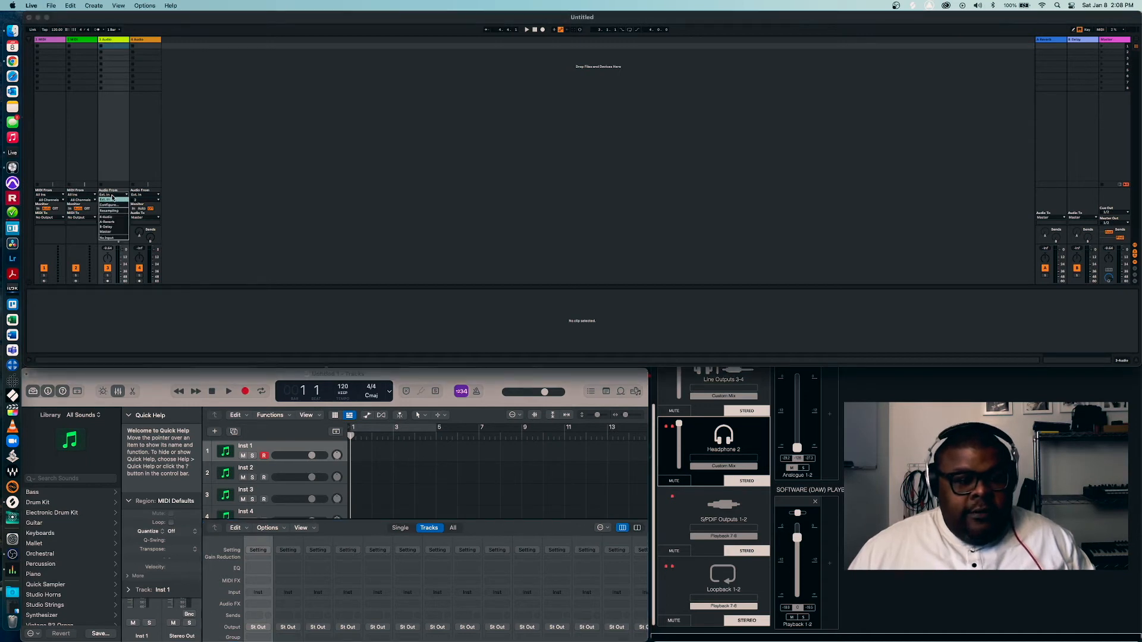
pyautogui.click(110, 197)
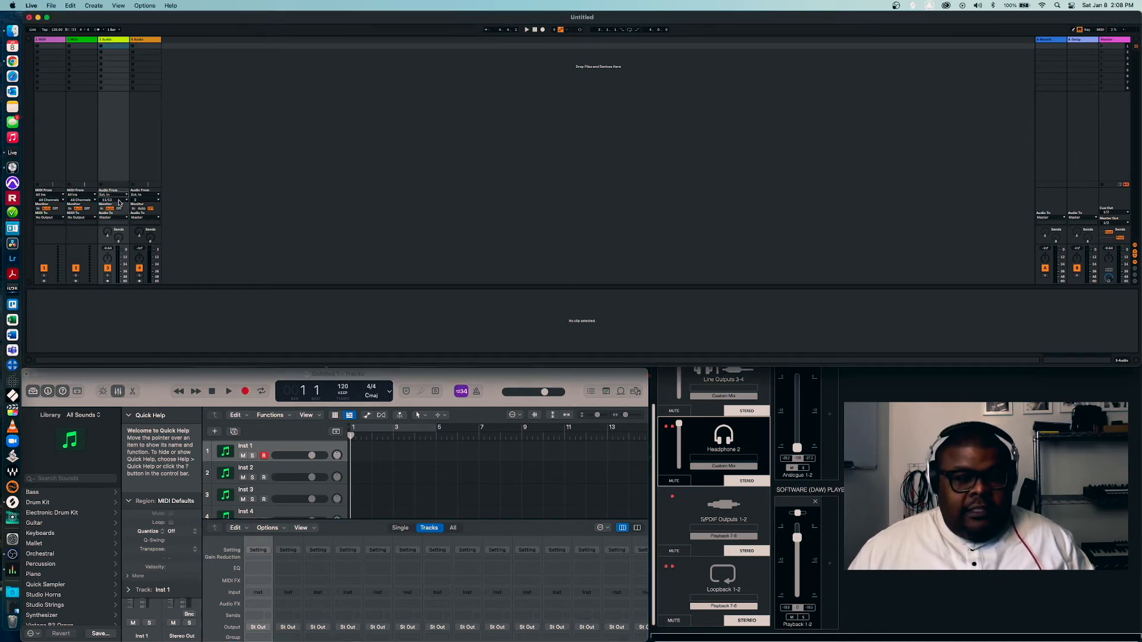
pyautogui.click(113, 200)
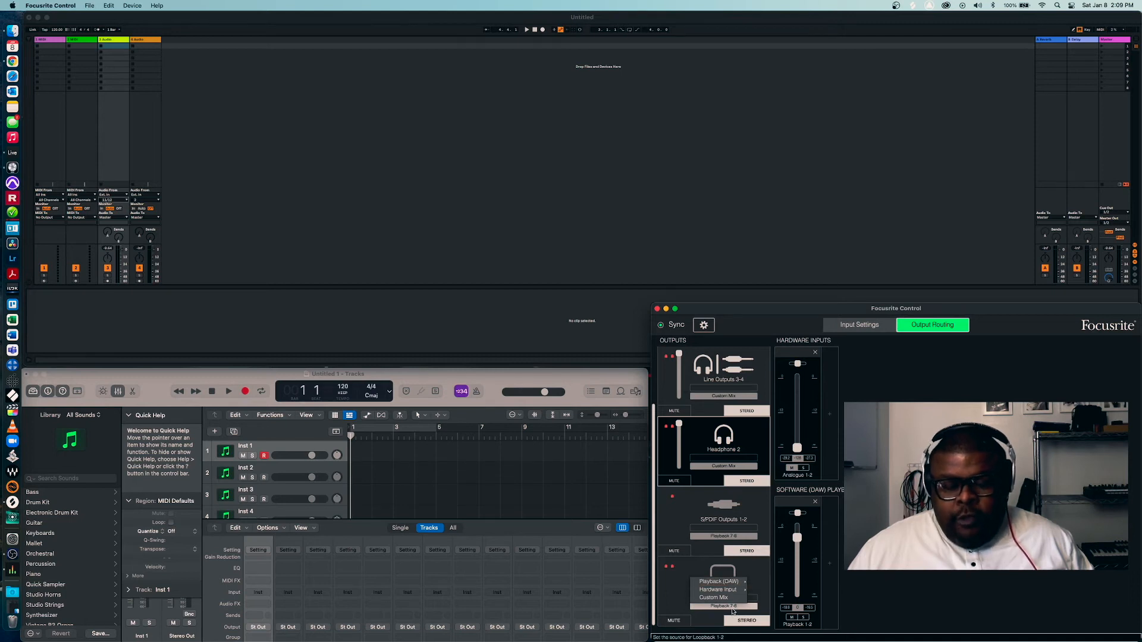
pyautogui.click(722, 606)
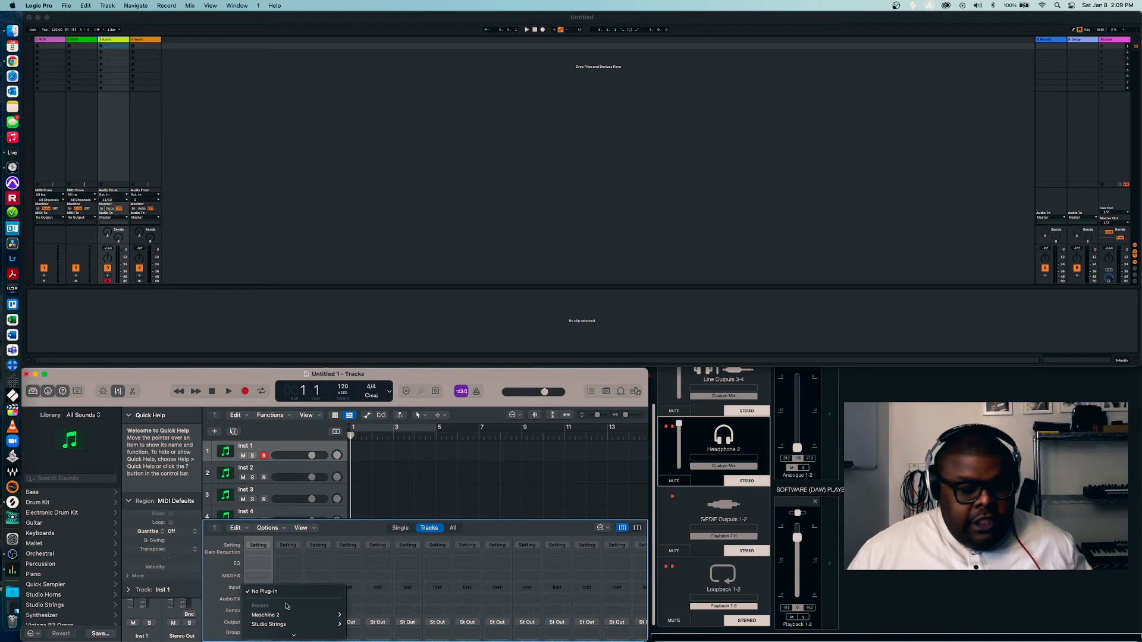
pyautogui.moveTo(264, 614)
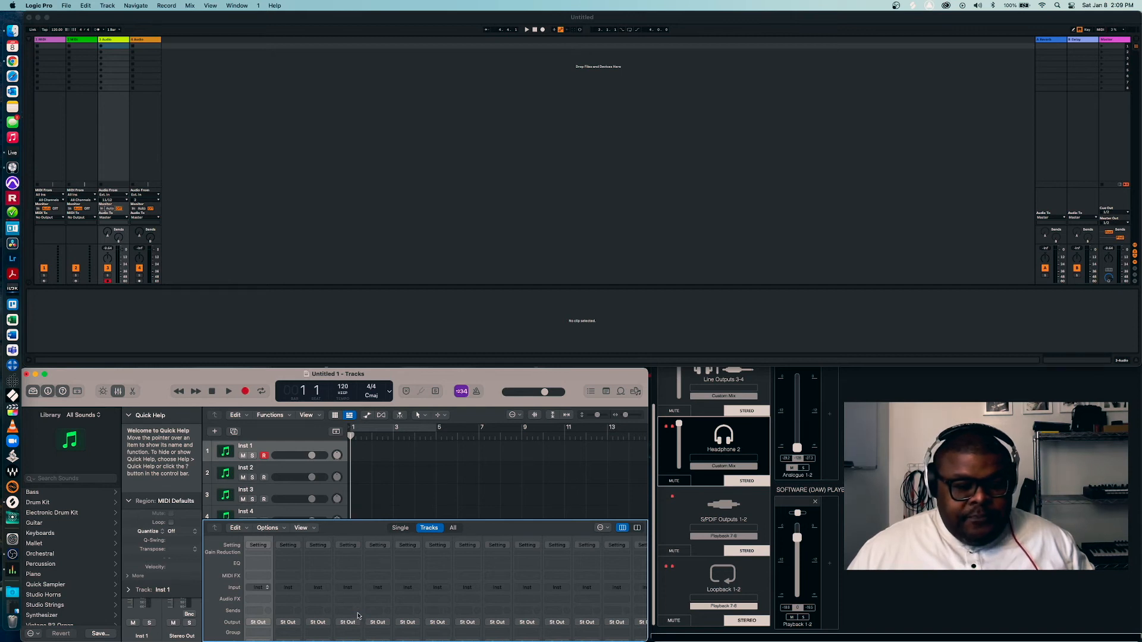
# Load Maschine 2 with the Girls Make Beats Kit on Logic's Inst 1 track
pyautogui.click(258, 587)
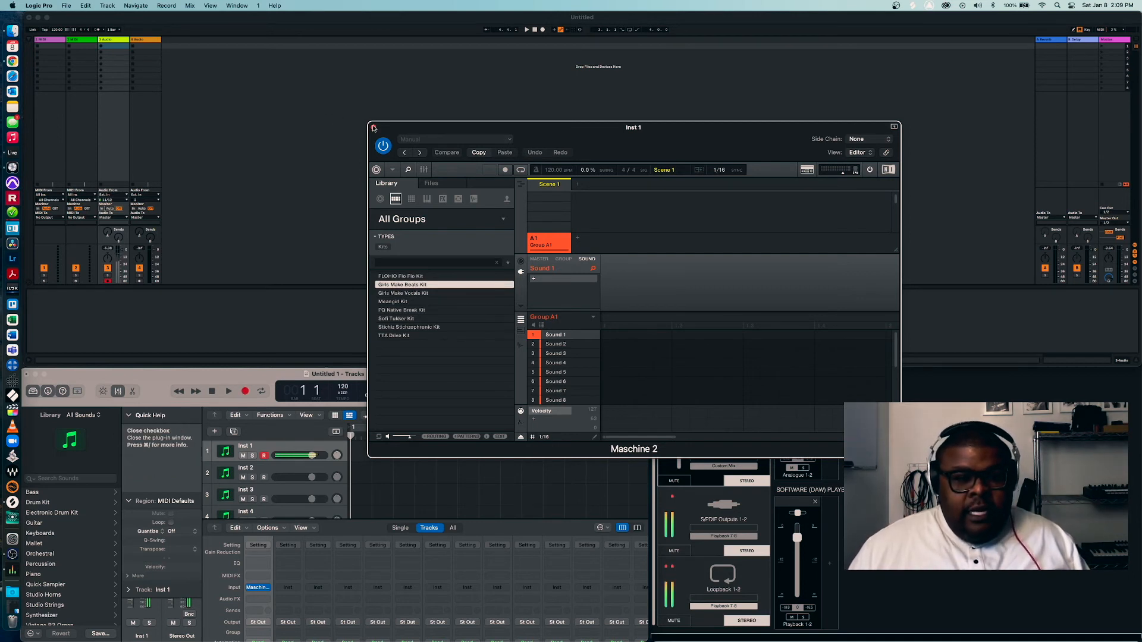
# Close the Maschine 2 window, check Ableton track 3's meter, then reopen Maschine
pyautogui.click(373, 126)
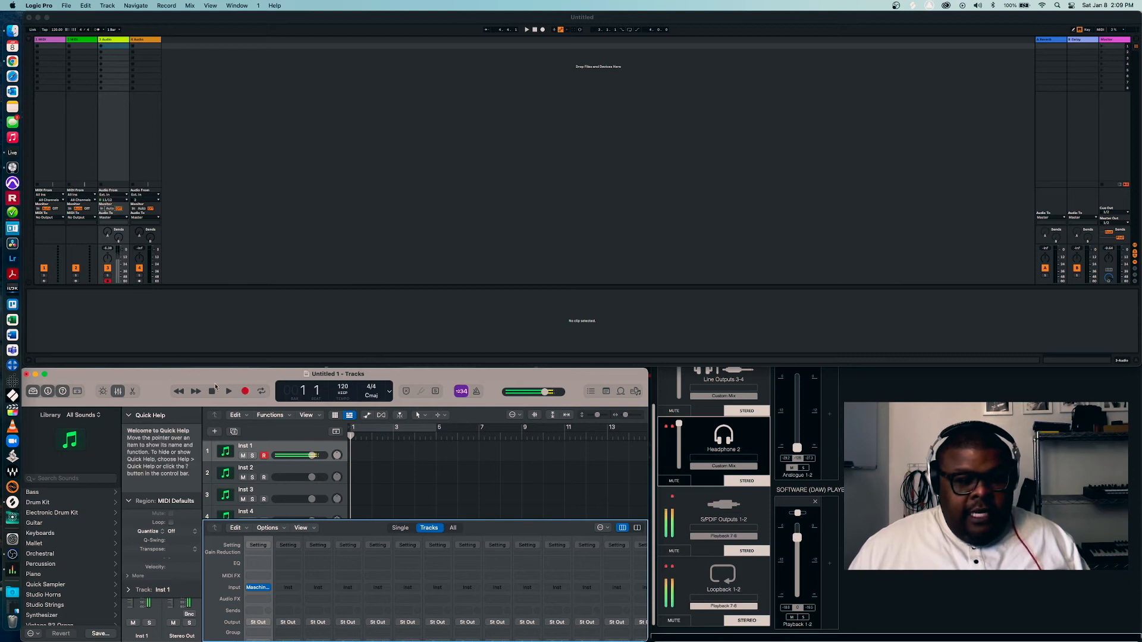
pyautogui.moveTo(690, 594)
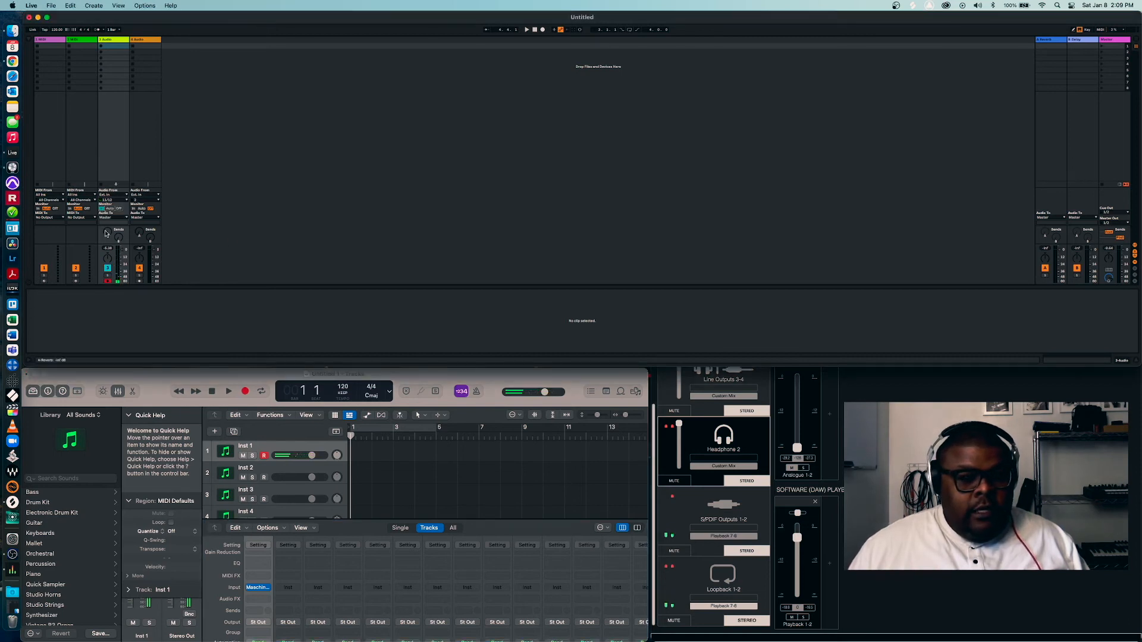
pyautogui.click(256, 588)
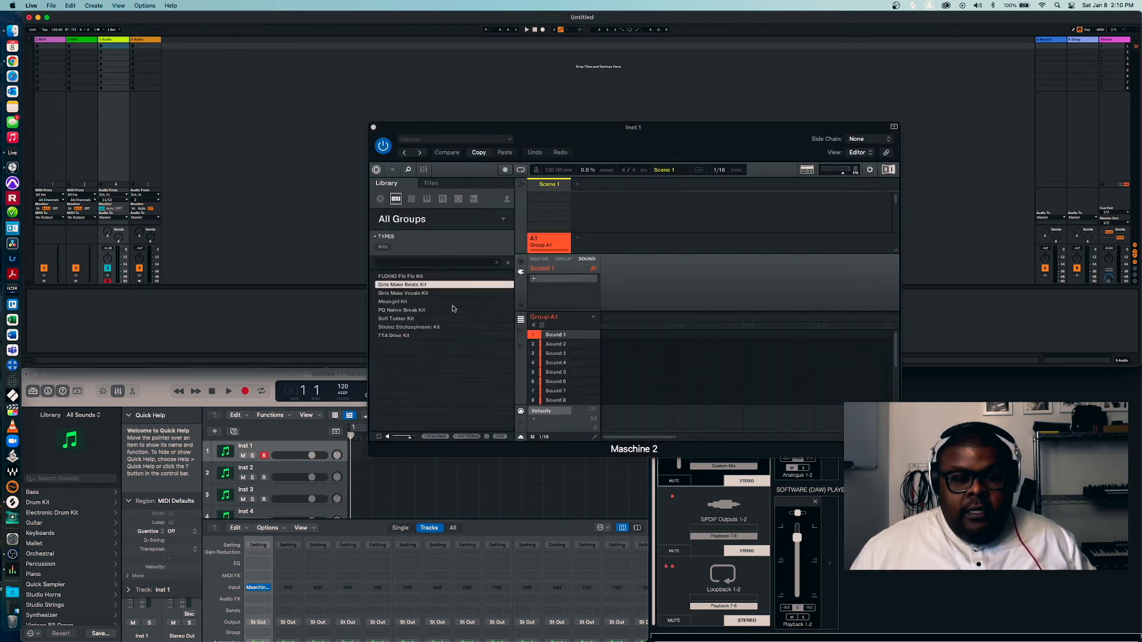
# Record Maschine's audio from Logic into a new clip on Ableton track 3
pyautogui.click(408, 293)
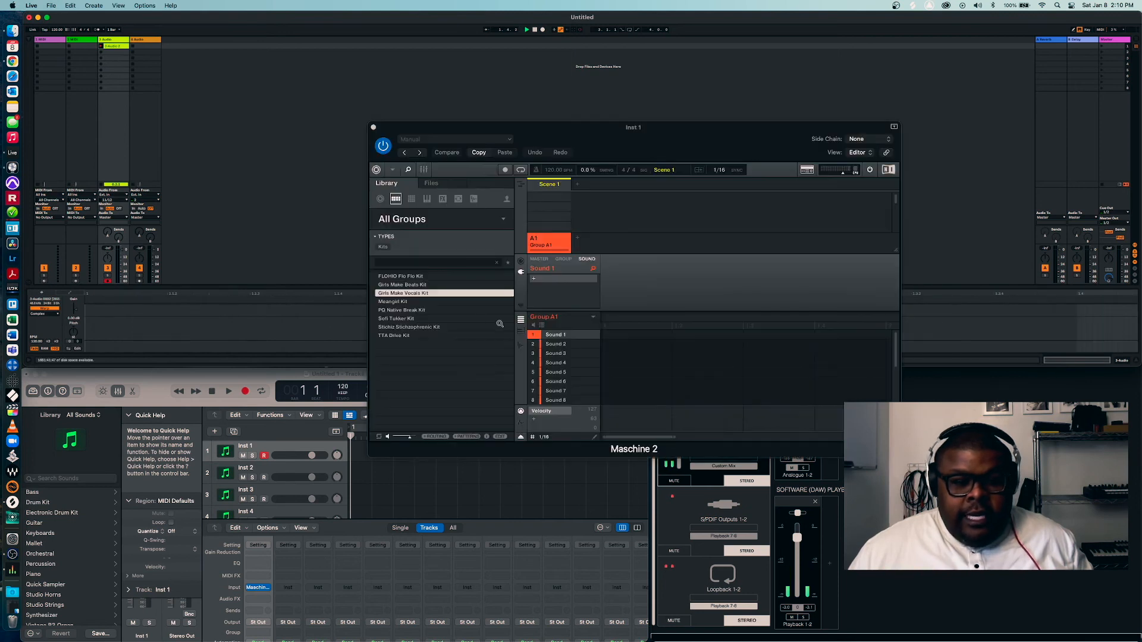
pyautogui.click(401, 309)
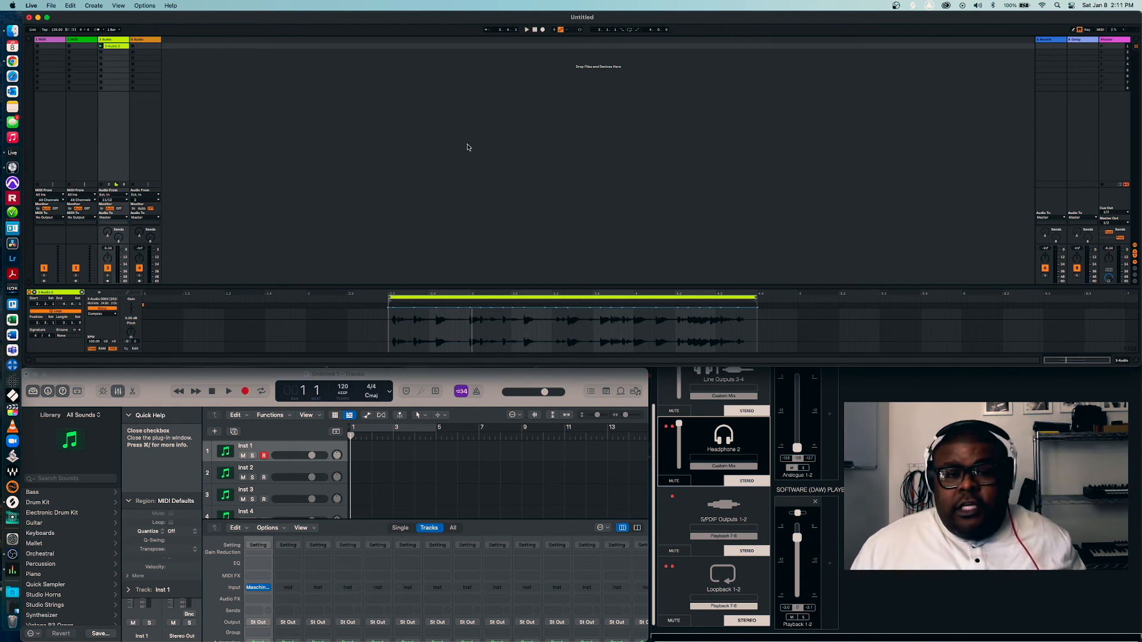
pyautogui.moveTo(458, 149)
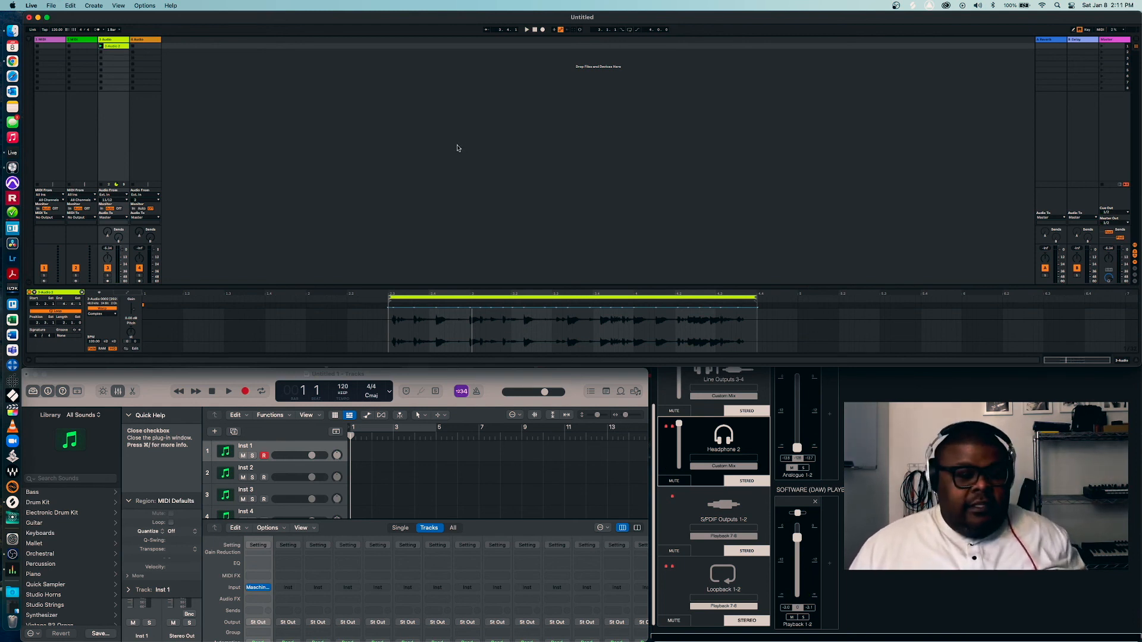
pyautogui.moveTo(445, 153)
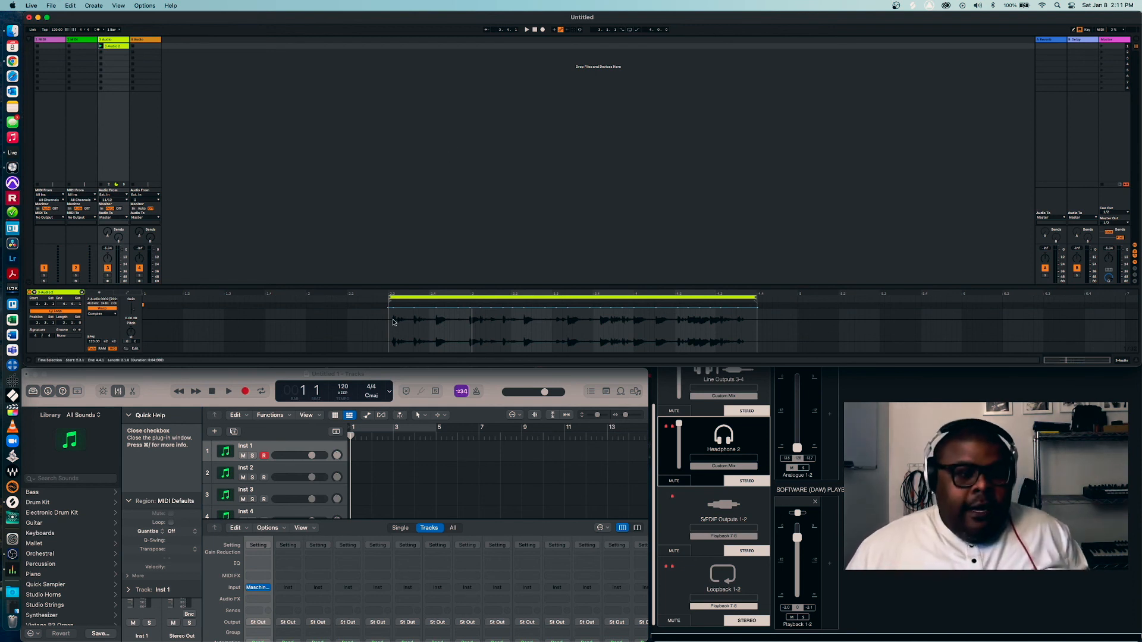
pyautogui.moveTo(613, 182)
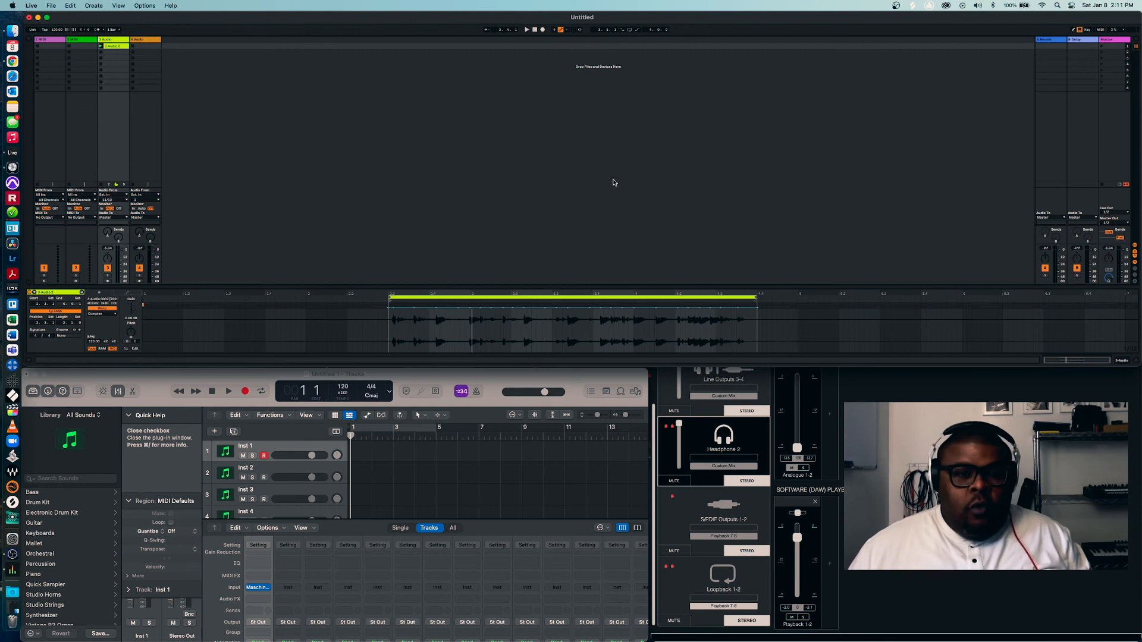
pyautogui.moveTo(591, 171)
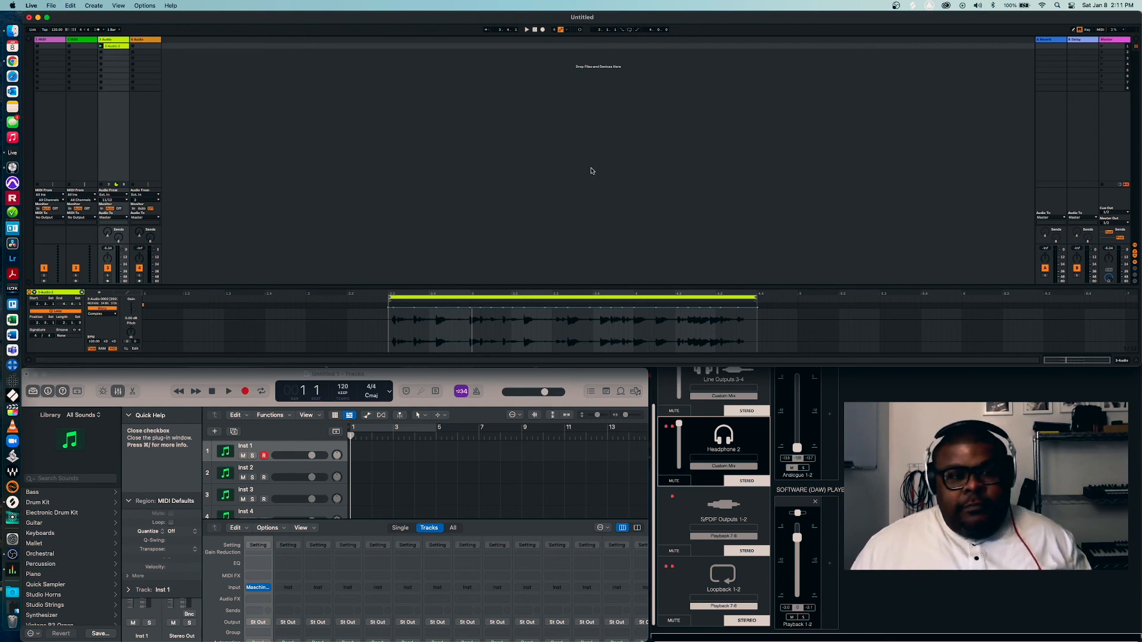